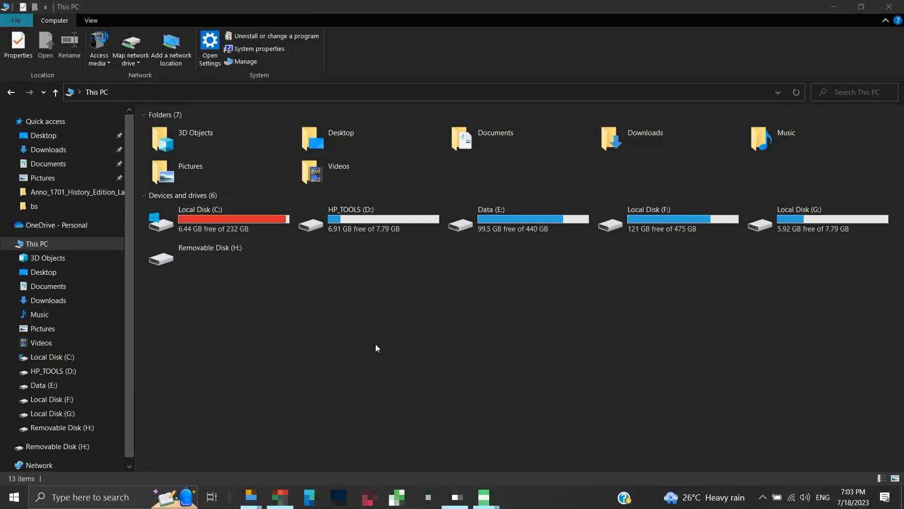
mouse_move(341, 330)
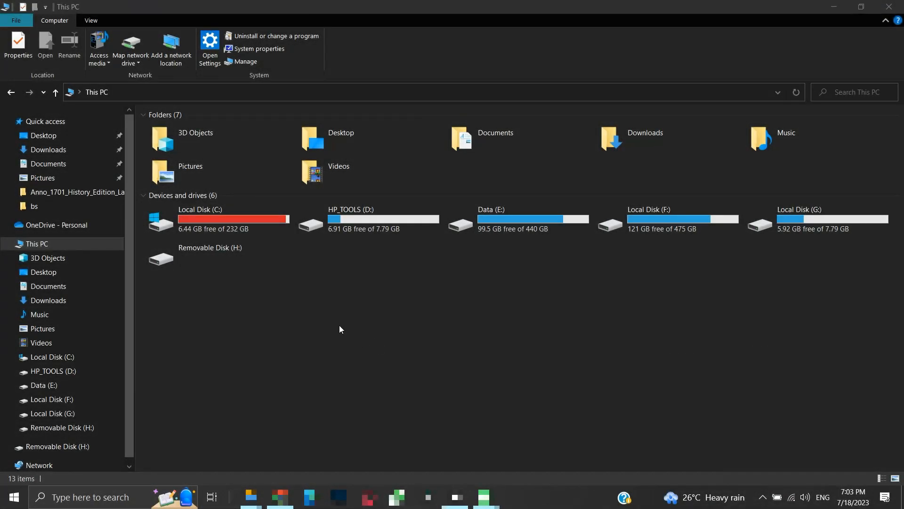
Inspect Removable Disk H: properties and find the drive unreadable when opened
left_click(230, 258)
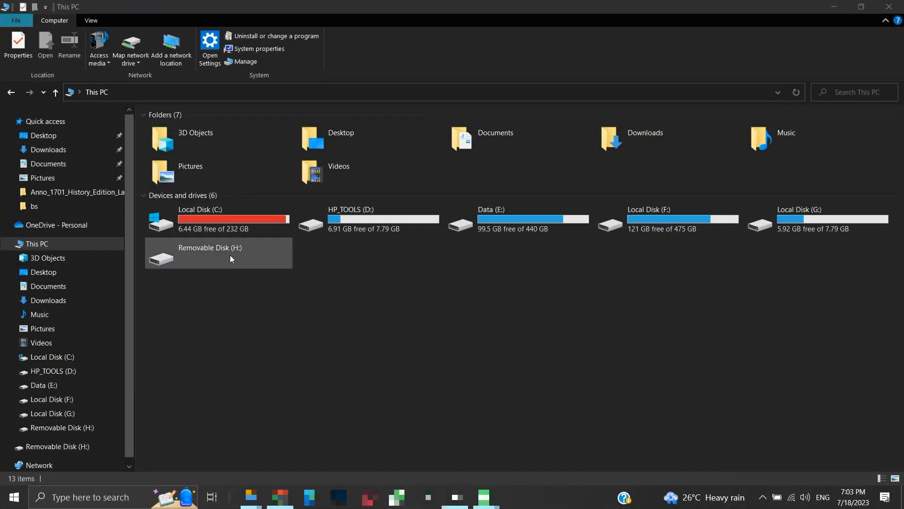
right_click(230, 259)
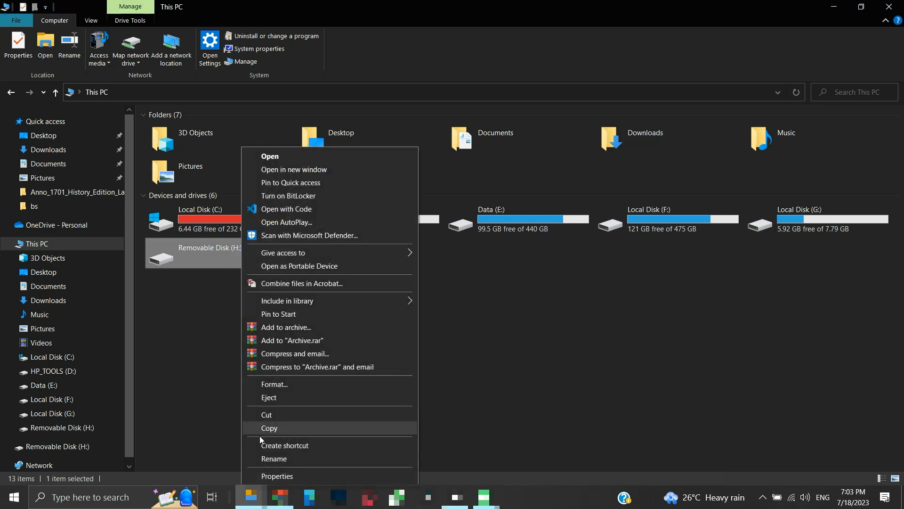
left_click(277, 475)
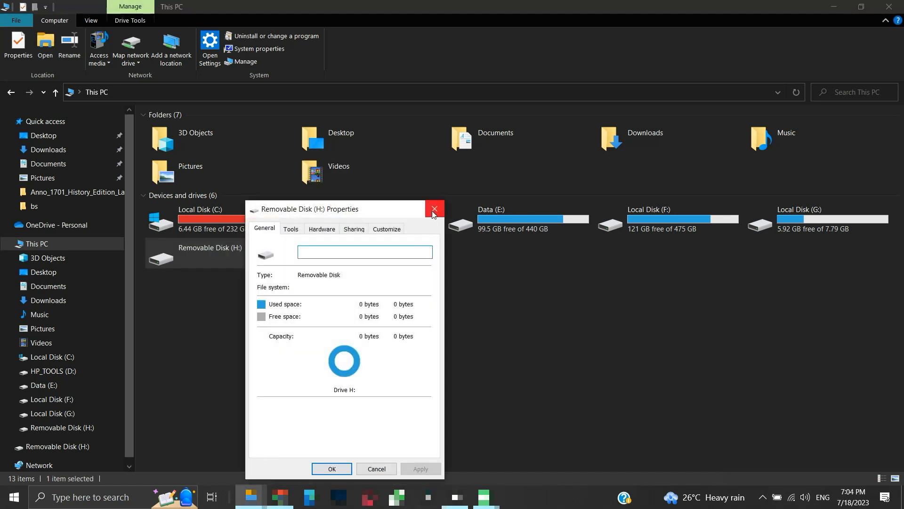
left_click(434, 208)
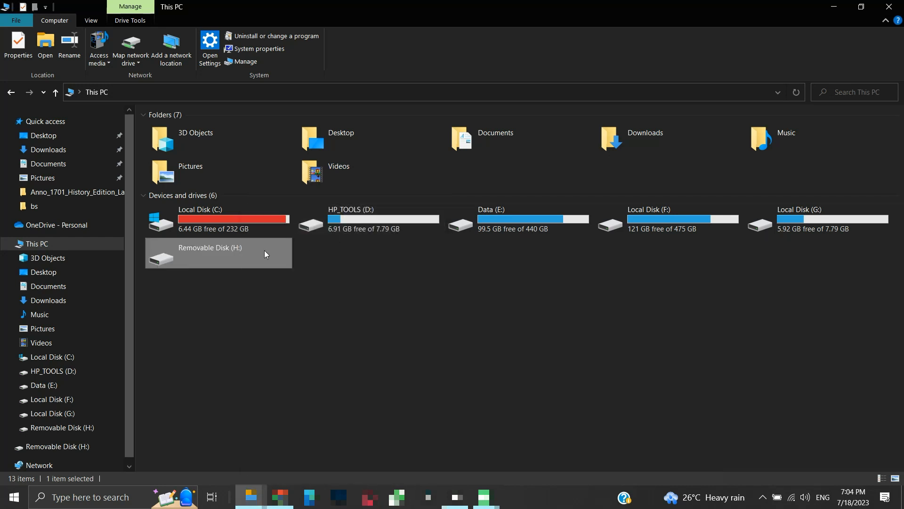
double_click(218, 252)
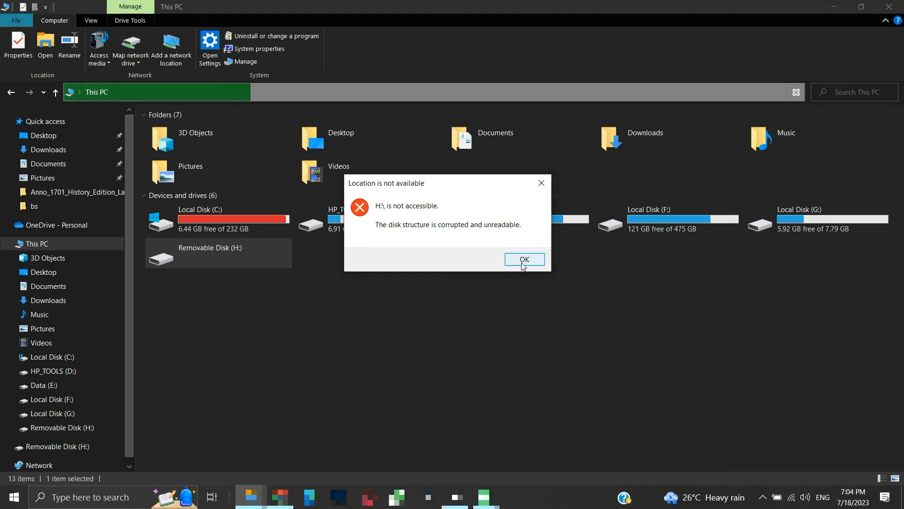
left_click(524, 259)
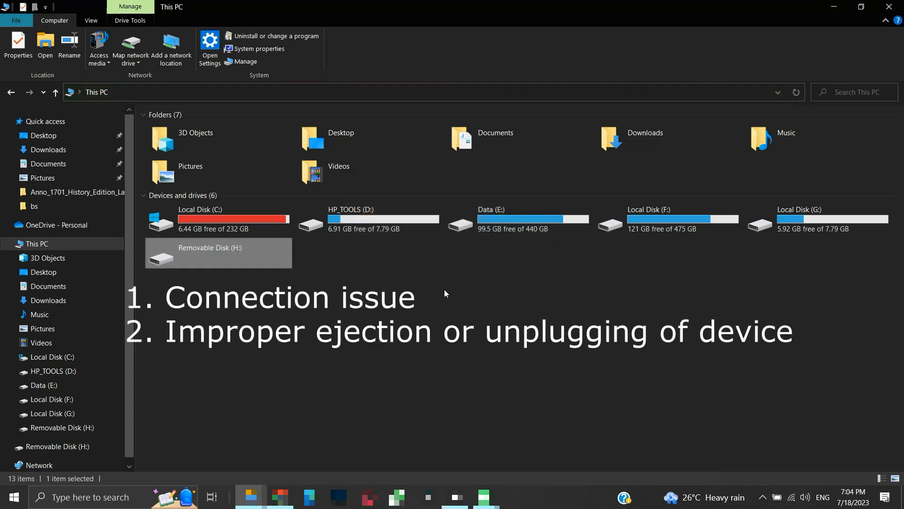
Note possible causes '3. Corrupted file system' and '4. Hardware corruption'
type("3. Corrupted file system")
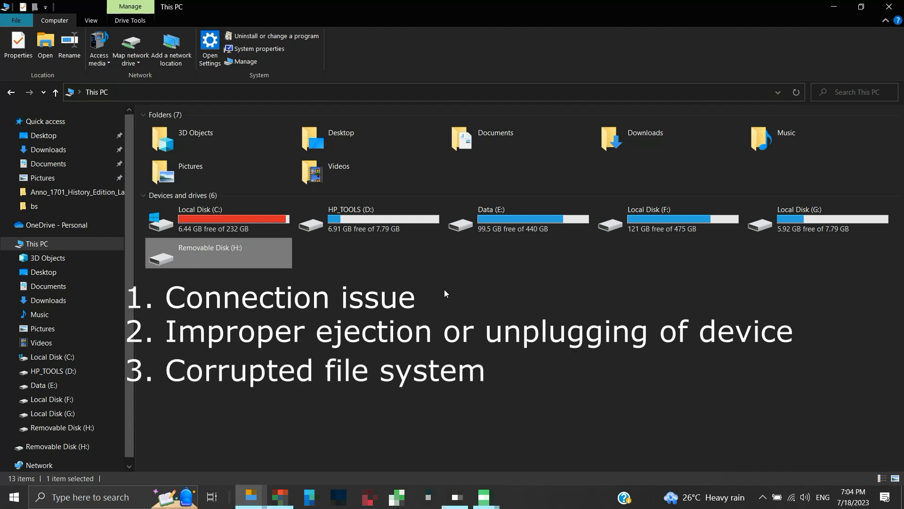
type("4. Hardware corruption")
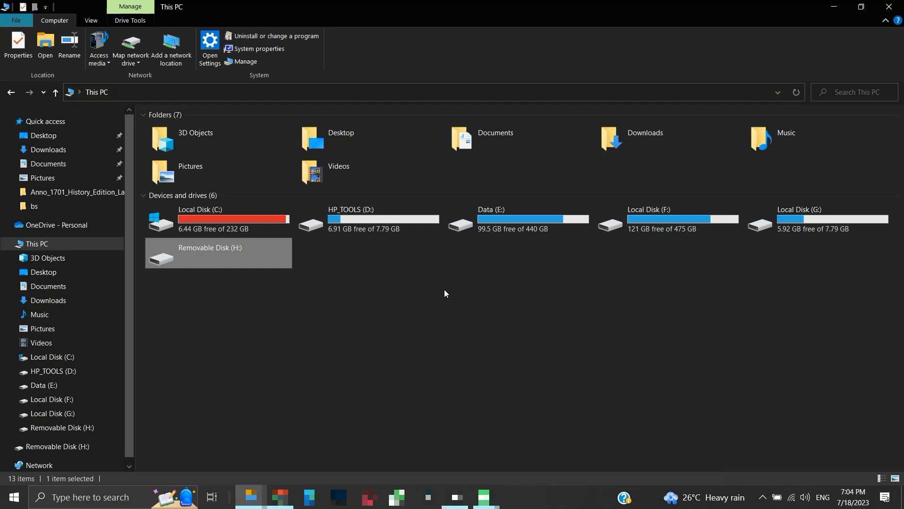
left_click(432, 292)
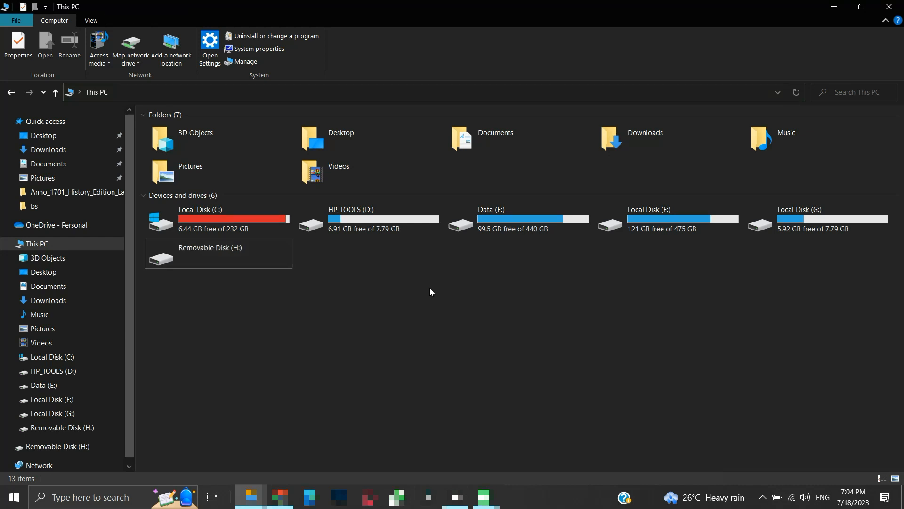
Quick-format drive H: as NTFS, confirming the data-erase warning, leaving 29.0 GB free of 29.1 GB
left_click(210, 252)
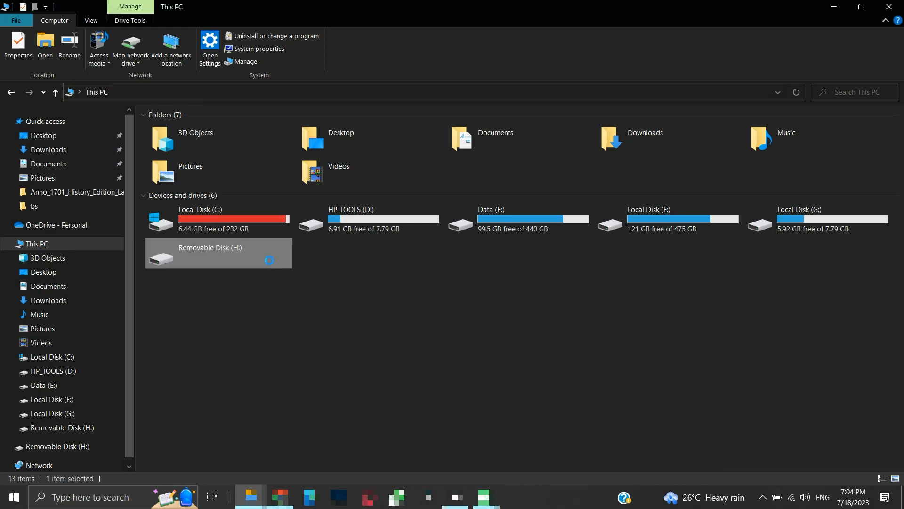
right_click(218, 253)
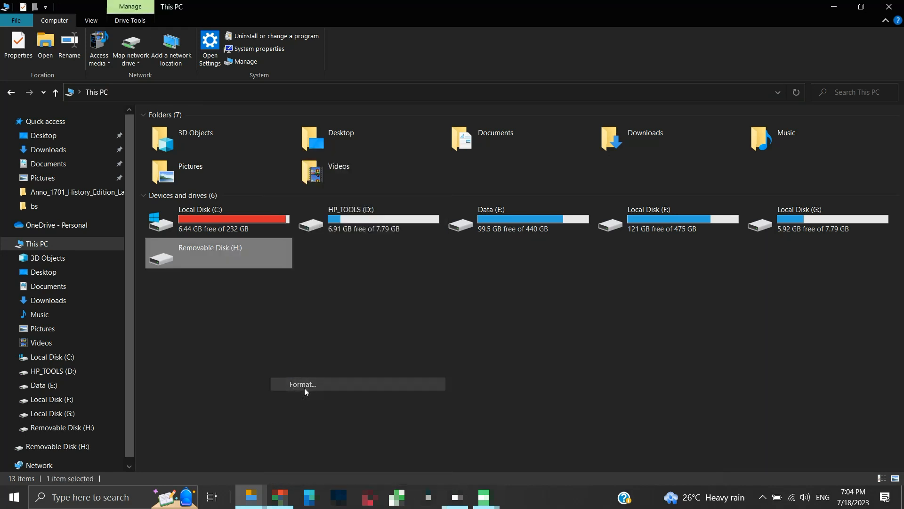
left_click(303, 384)
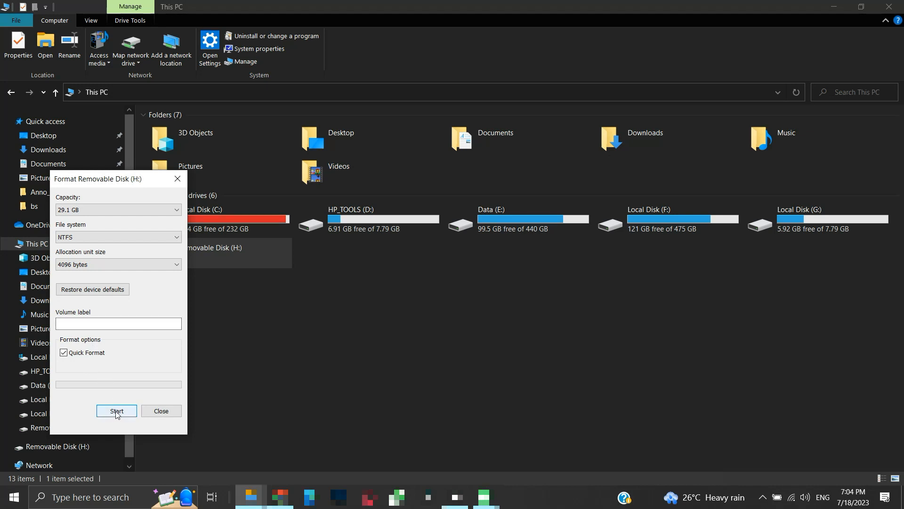
left_click(117, 411)
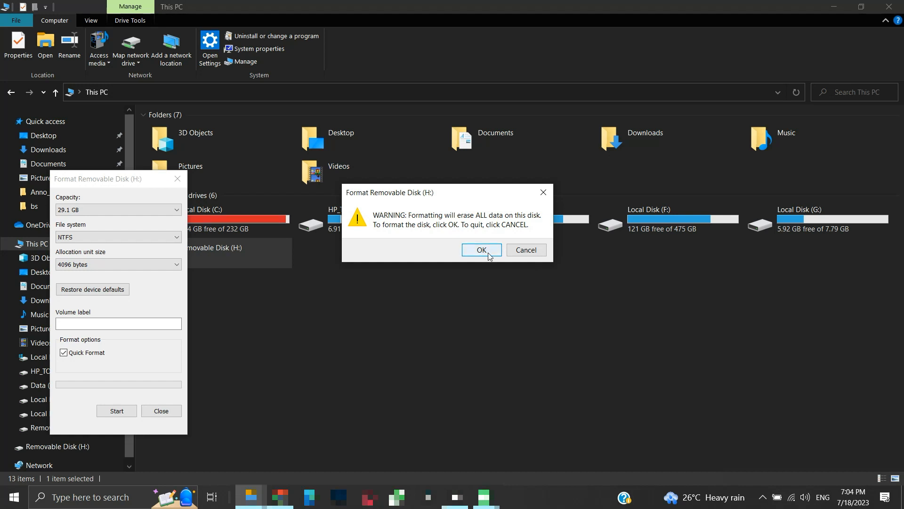
left_click(482, 249)
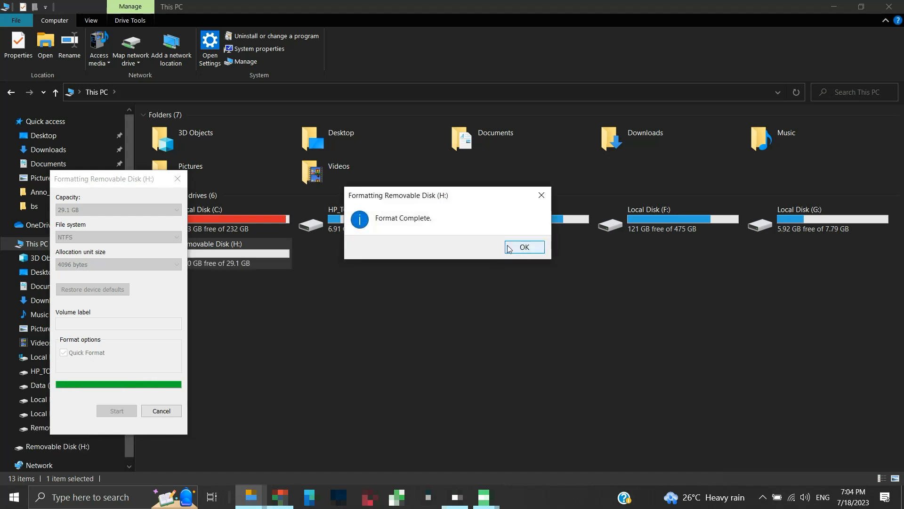
left_click(524, 247)
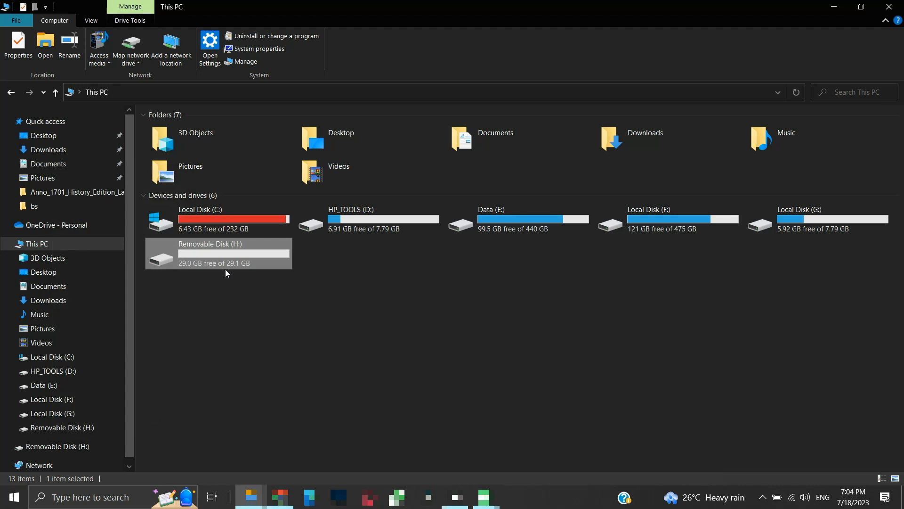
mouse_move(243, 263)
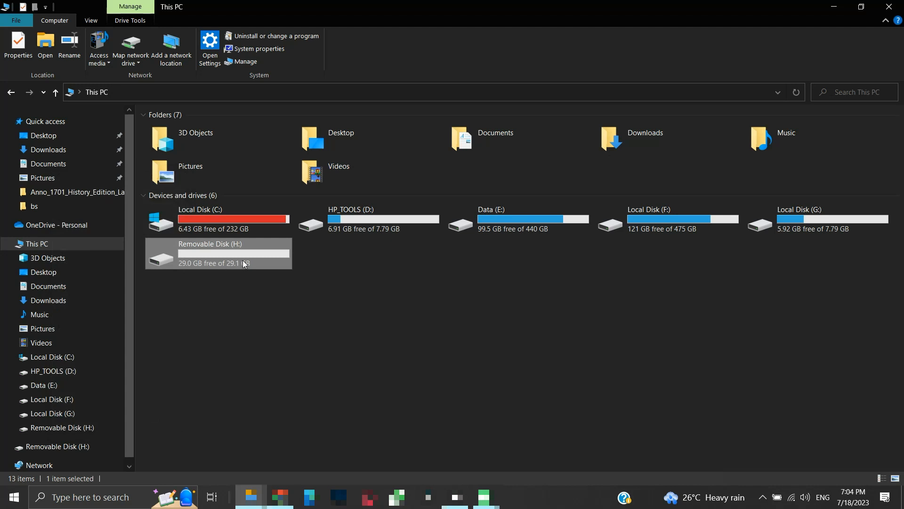
Copy a 764 MB .m4v video onto drive H:, leaving 28.3 GB free, and return to This PC
double_click(218, 253)
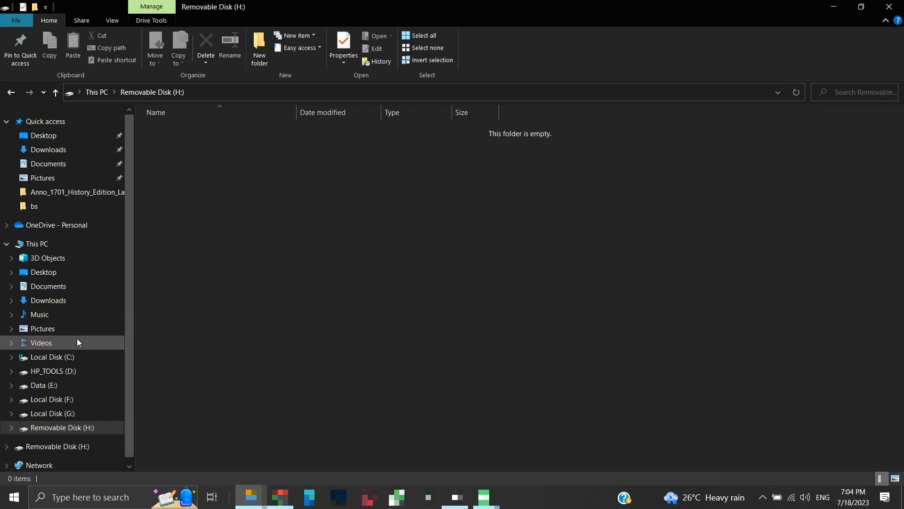
left_click(42, 343)
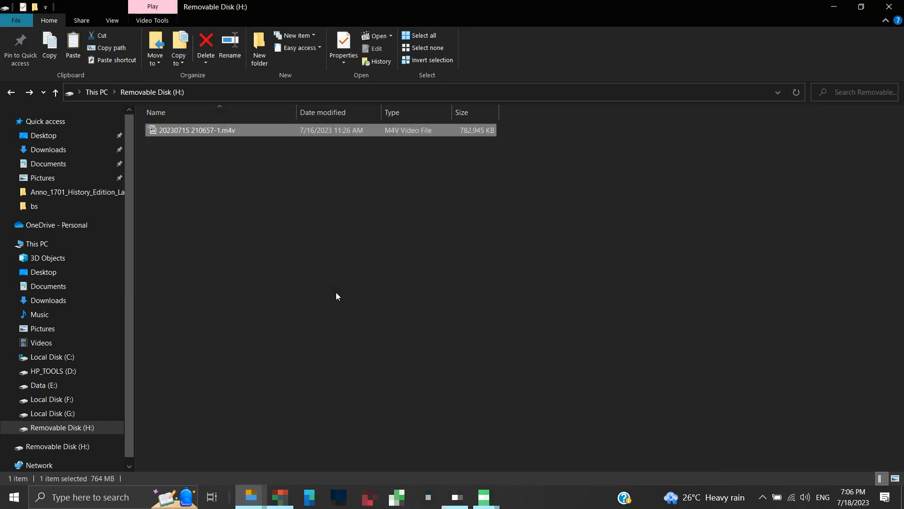
double_click(197, 130)
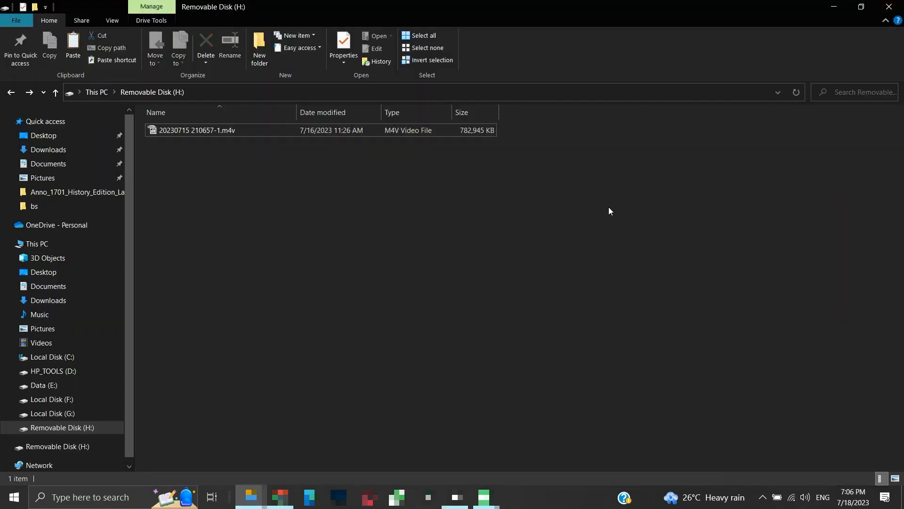
left_click(11, 92)
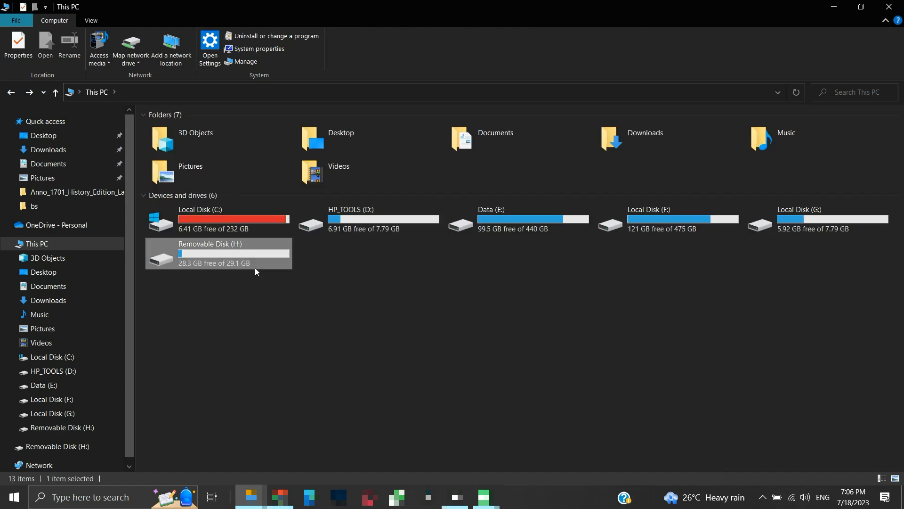
left_click(213, 253)
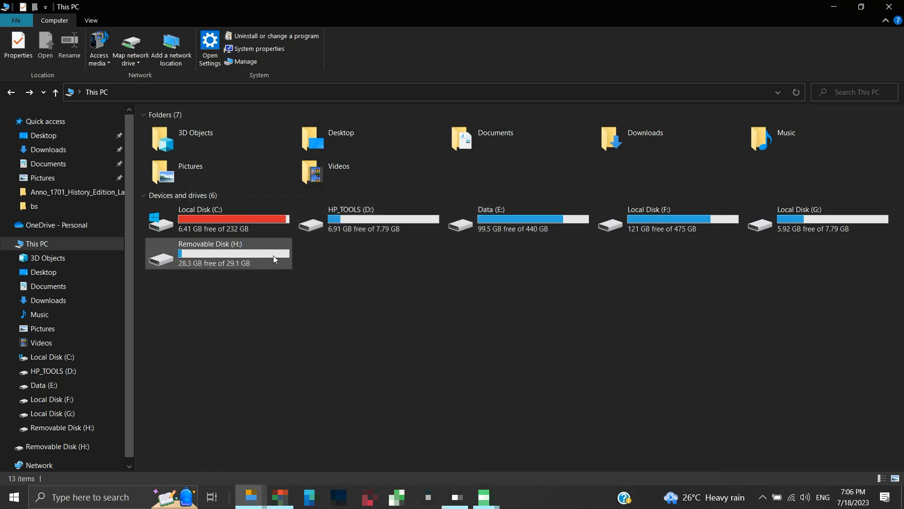
right_click(217, 254)
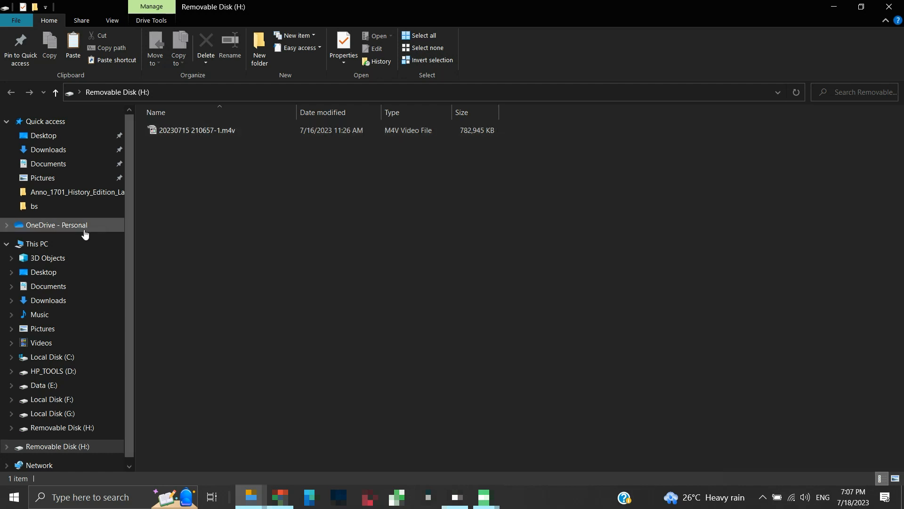
left_click(36, 243)
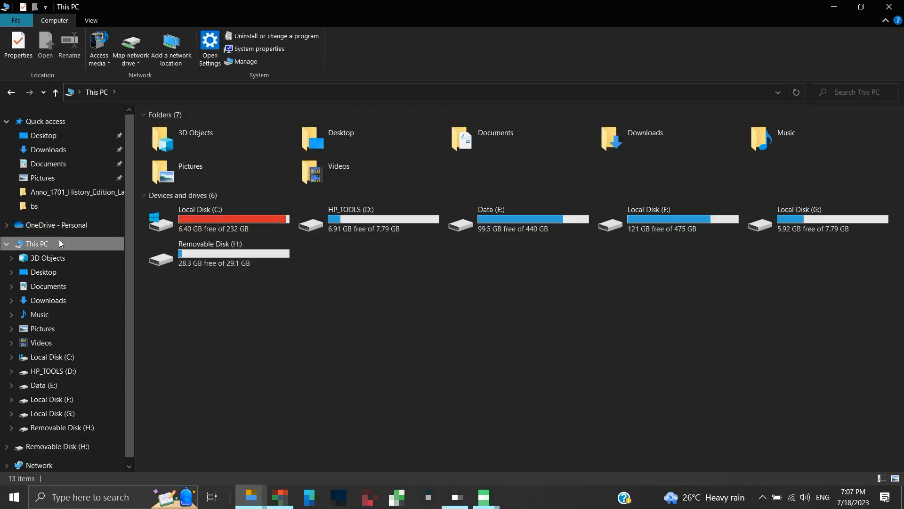
left_click(217, 253)
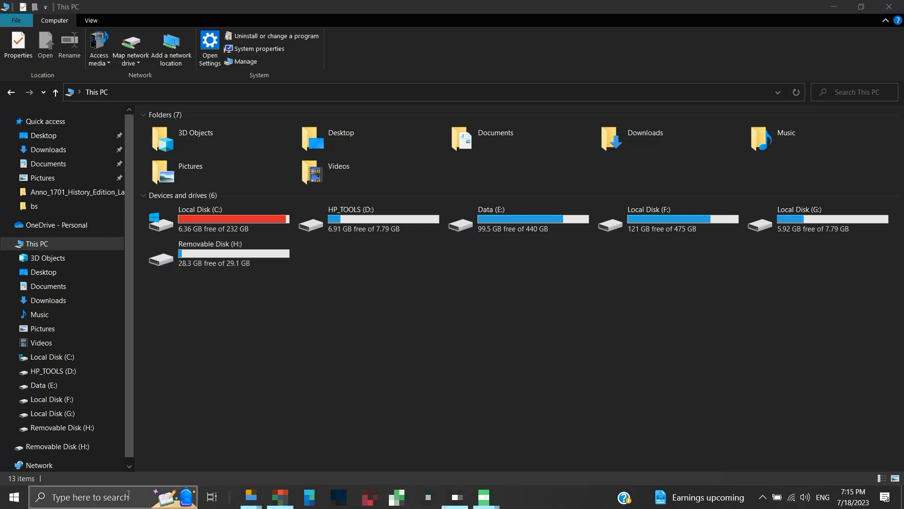
Search for cmd and launch Command Prompt as administrator
type("cmd")
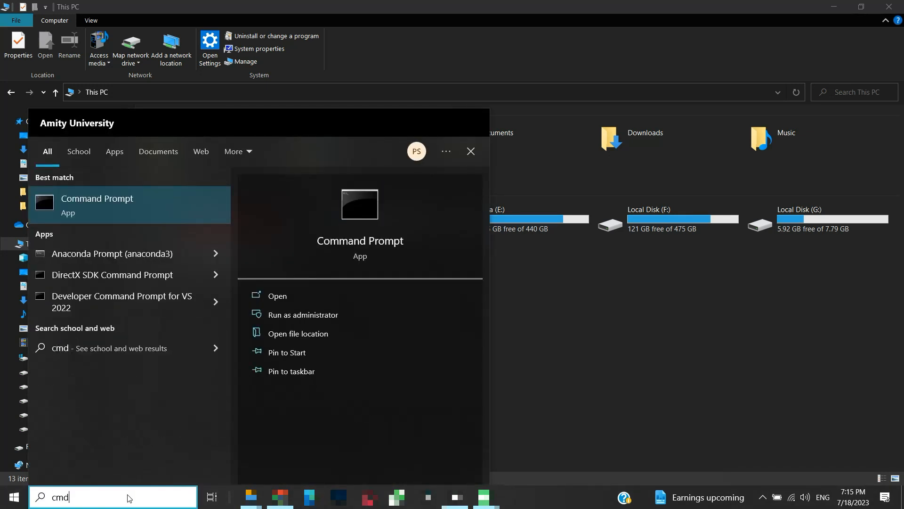
mouse_move(286, 346)
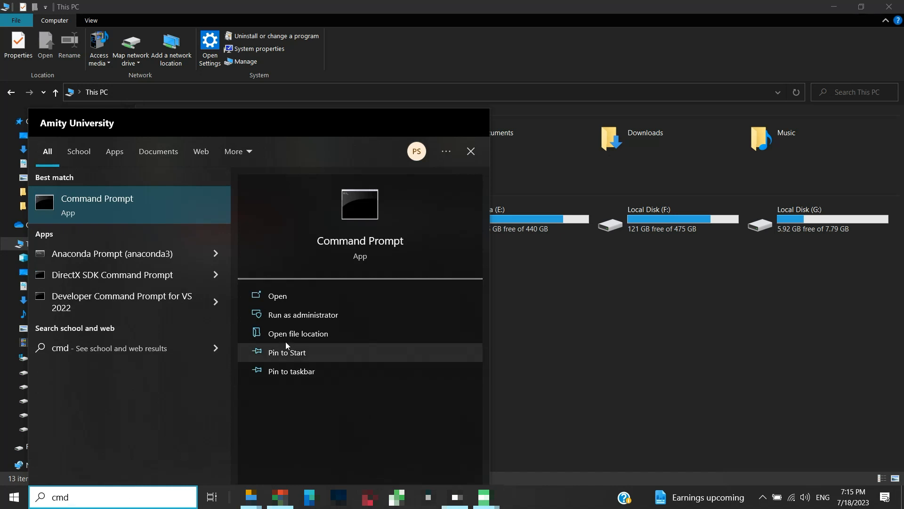
mouse_move(296, 322)
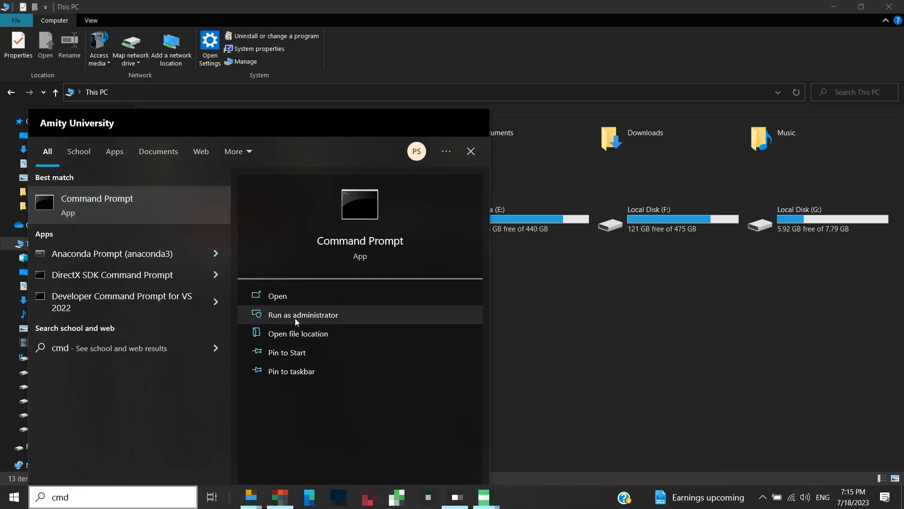
left_click(304, 315)
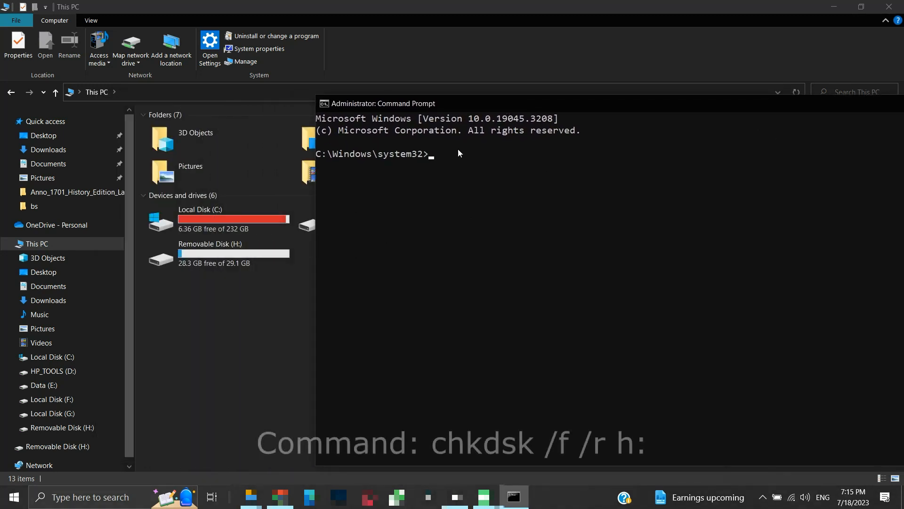
Run chkdsk /f /r h: to fix file system errors and recover bad sectors on H:
type("chkdsk /f")
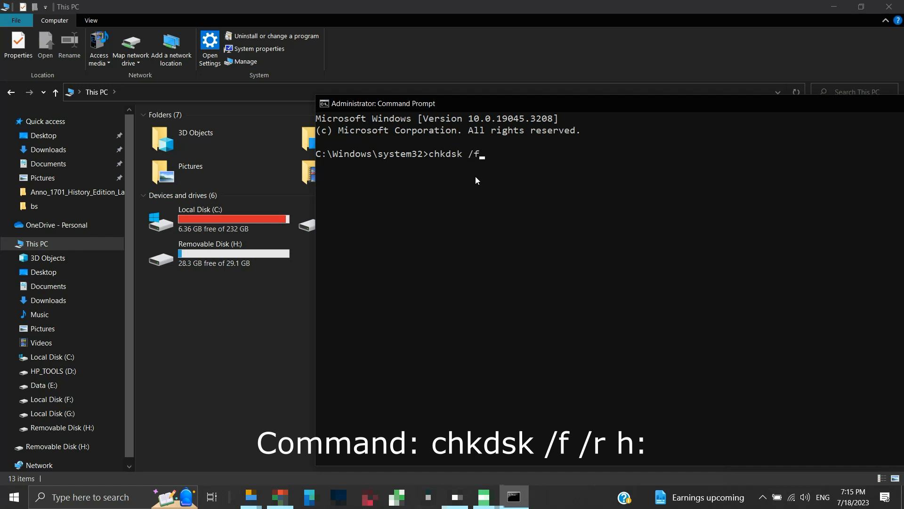
type("/r")
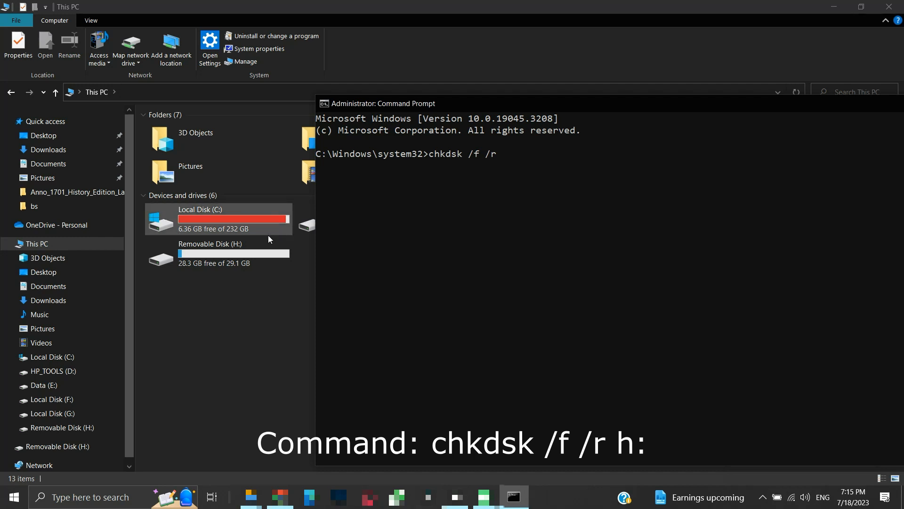
mouse_move(508, 214)
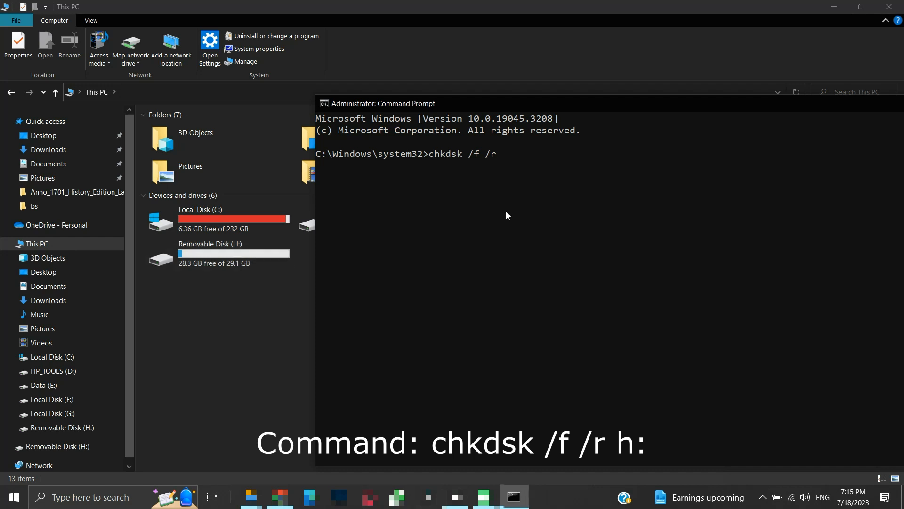
type("h")
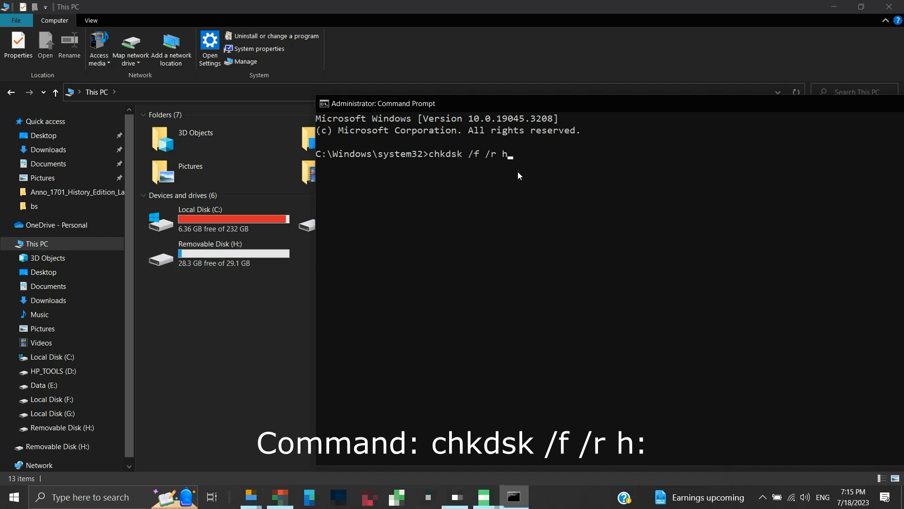
key("Enter")
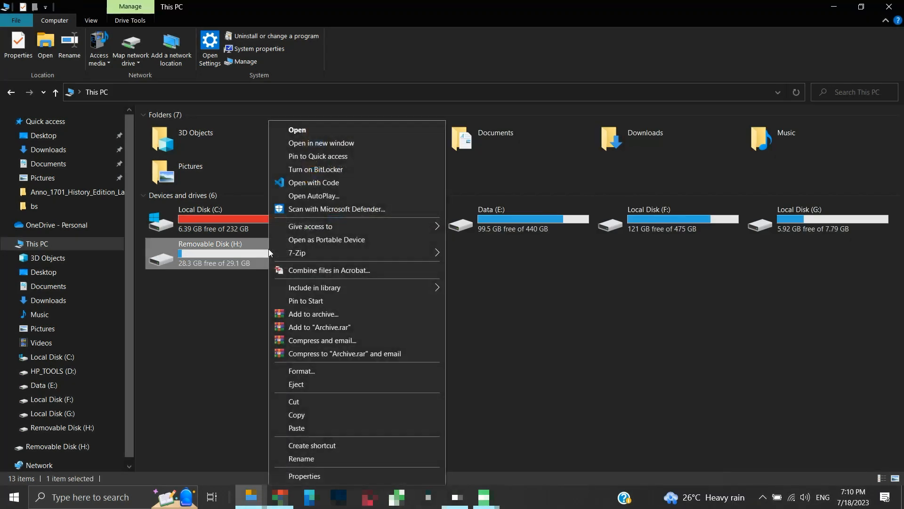
mouse_move(306, 467)
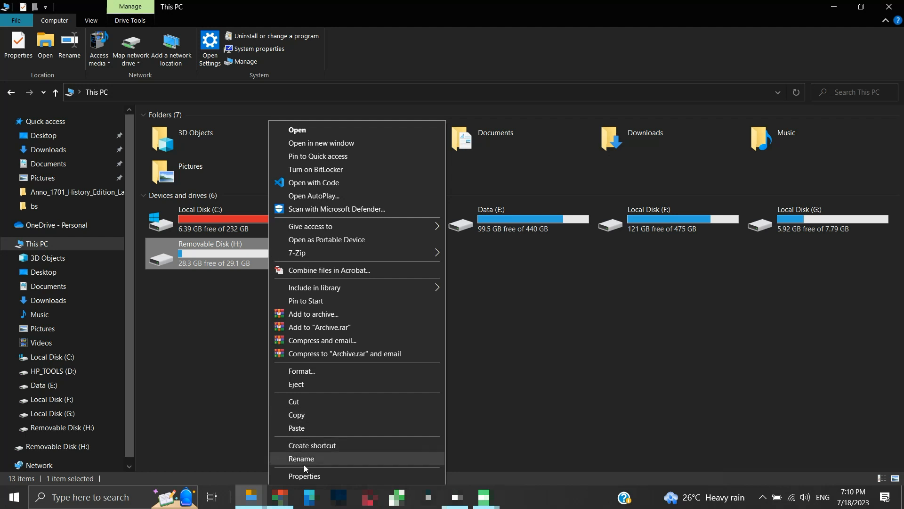
Show the Tools page of Removable Disk H: properties with its error-checking option
left_click(306, 475)
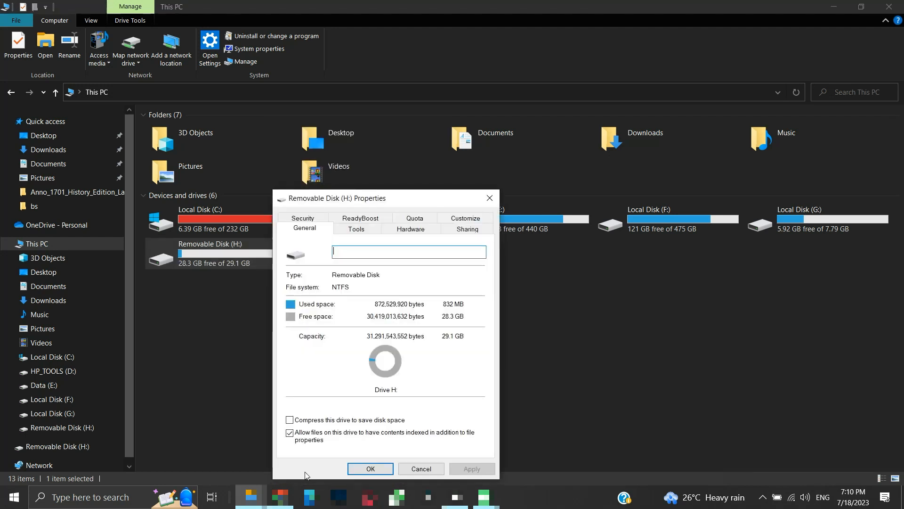
left_click(356, 228)
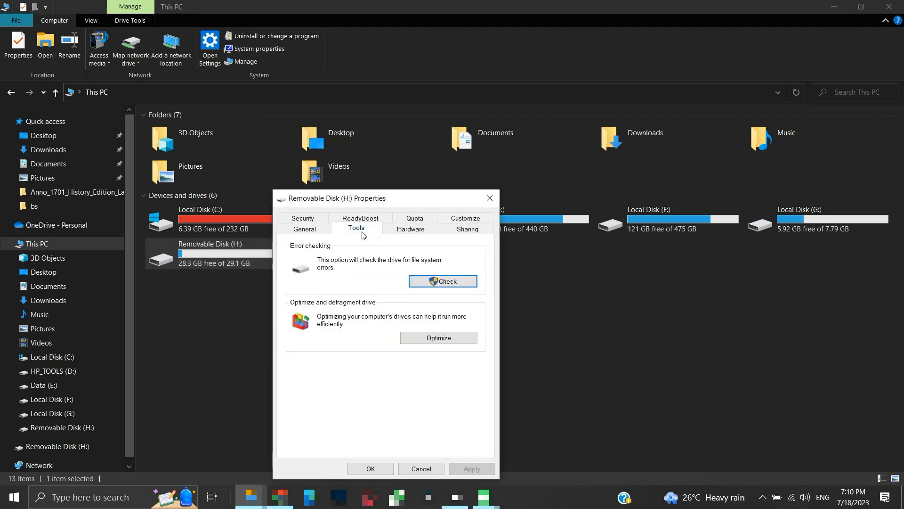
mouse_move(388, 275)
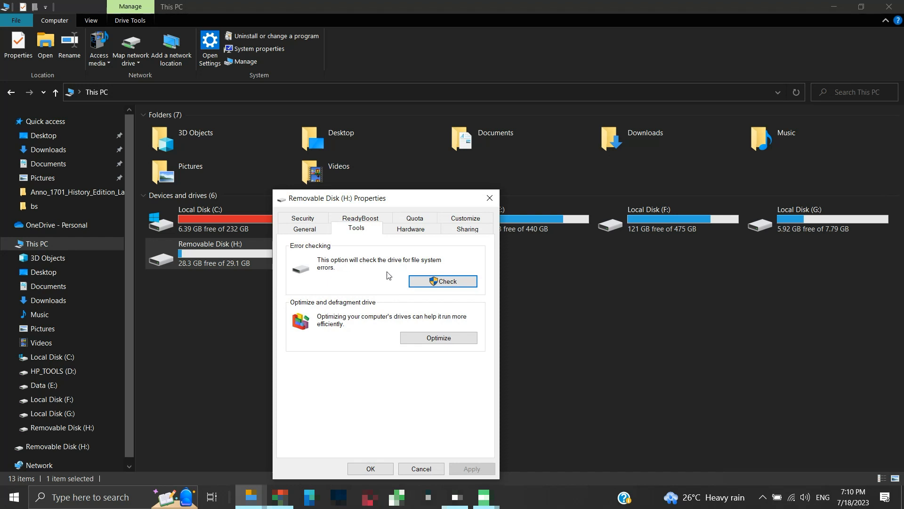
Scan and repair drive H: now, ending with a no-errors-found report
left_click(442, 281)
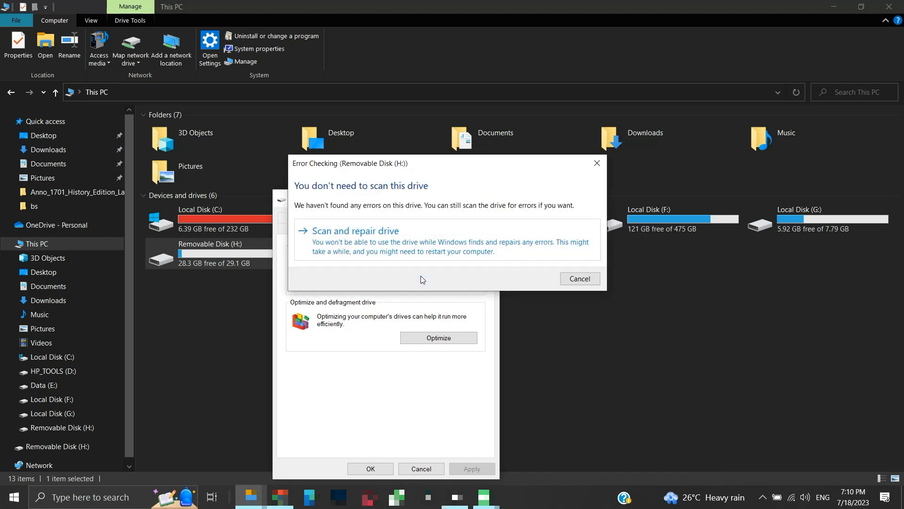
mouse_move(443, 214)
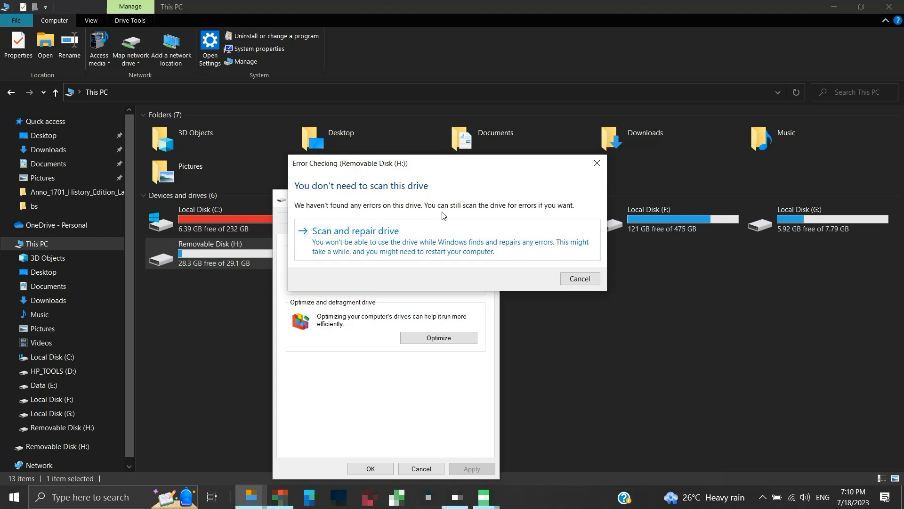
mouse_move(481, 214)
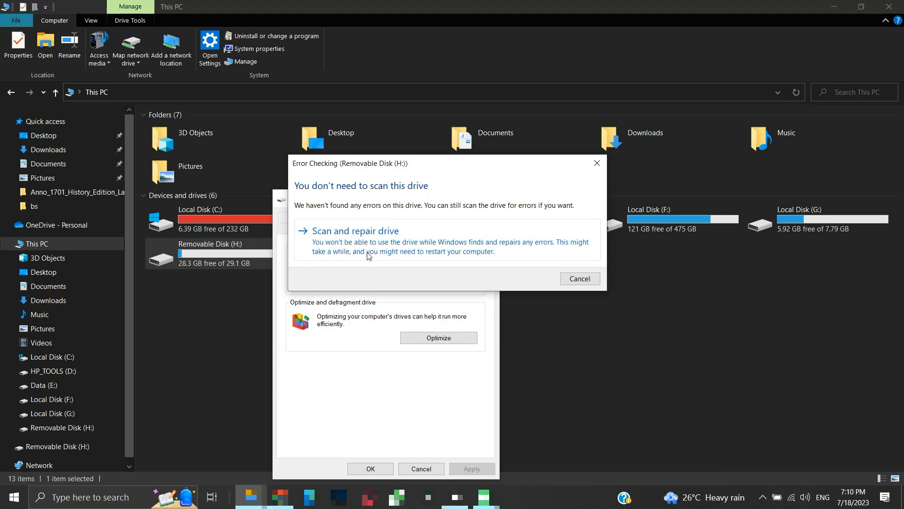
left_click(355, 231)
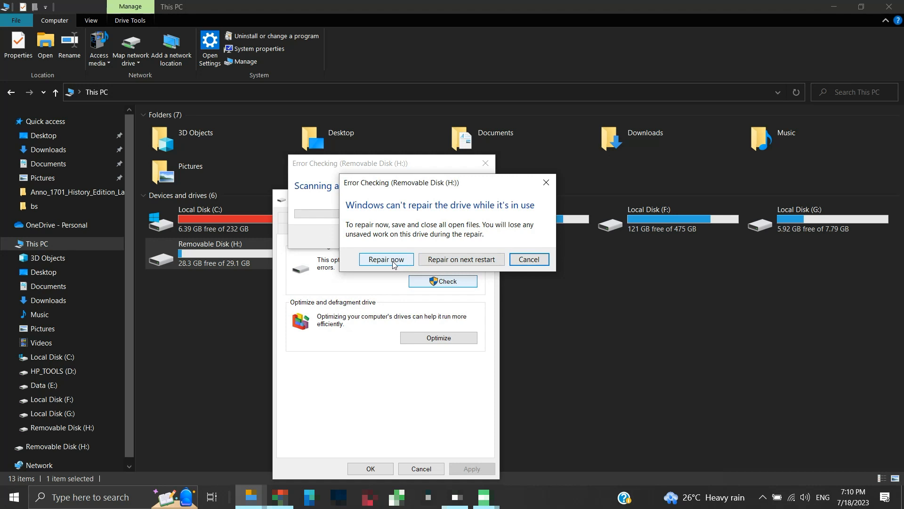
left_click(387, 259)
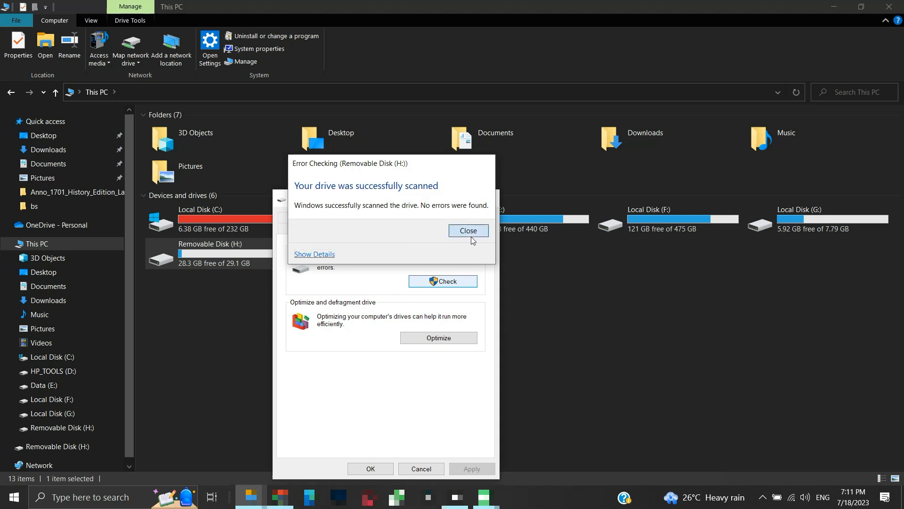
left_click(468, 229)
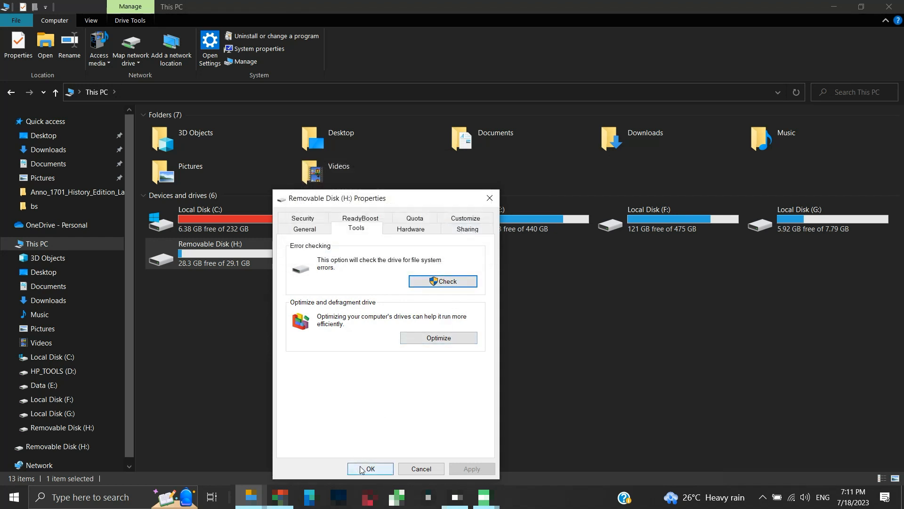
Close drive H: properties and search 'devid' to reach Device Manager
left_click(370, 469)
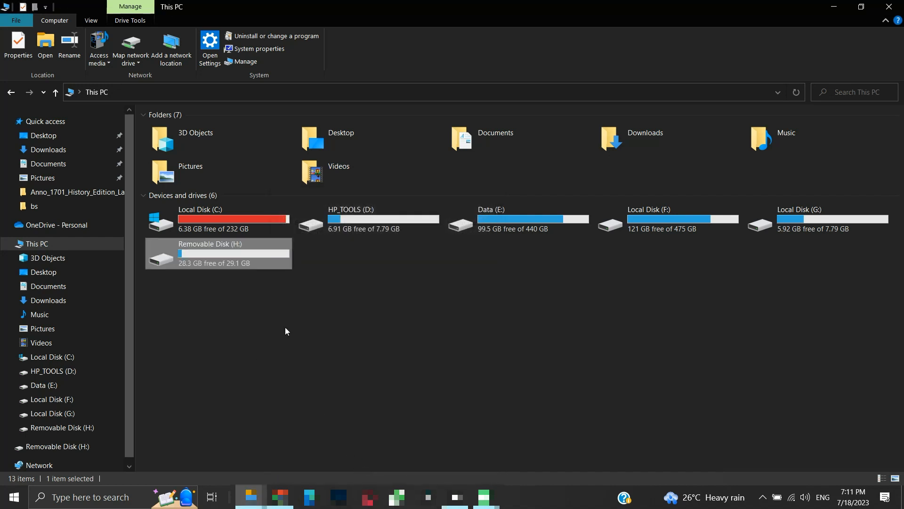
mouse_move(285, 336)
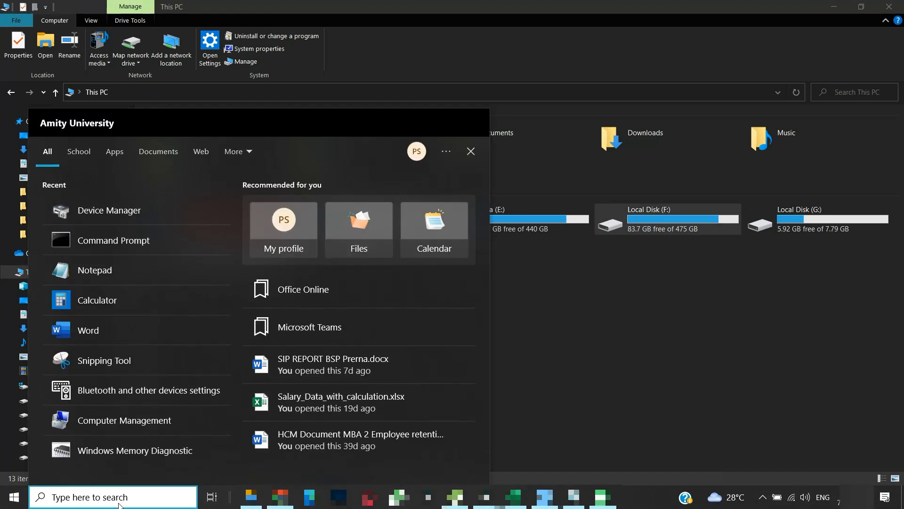
type("devid")
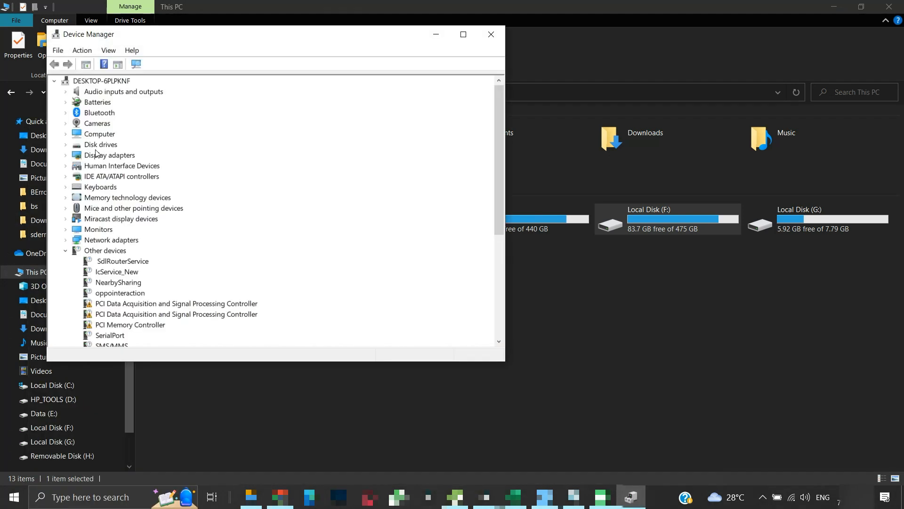
Update the SDHC Card driver under Disk drives, confirming the best driver is already installed
left_click(65, 144)
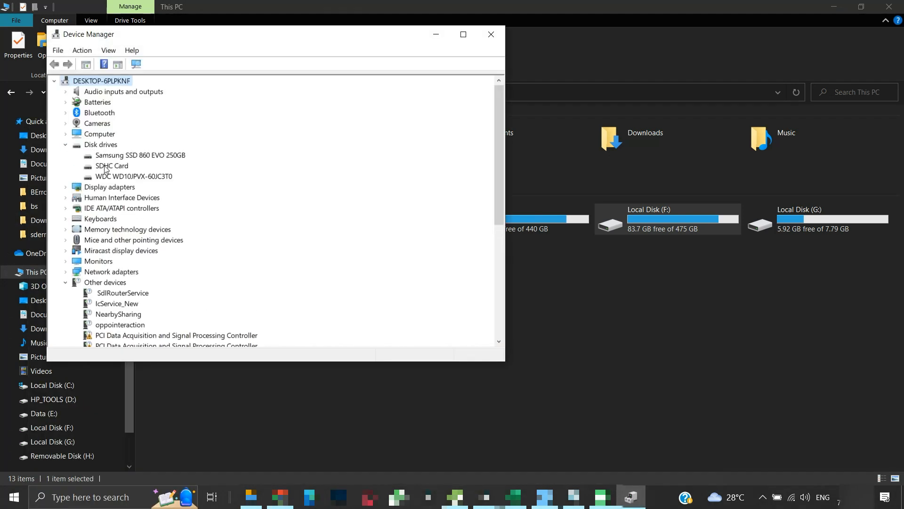
left_click(112, 165)
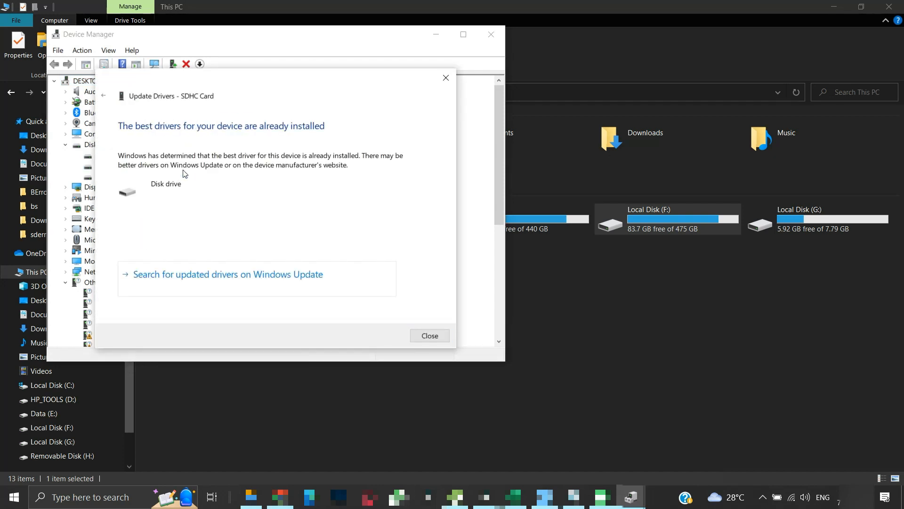
mouse_move(414, 281)
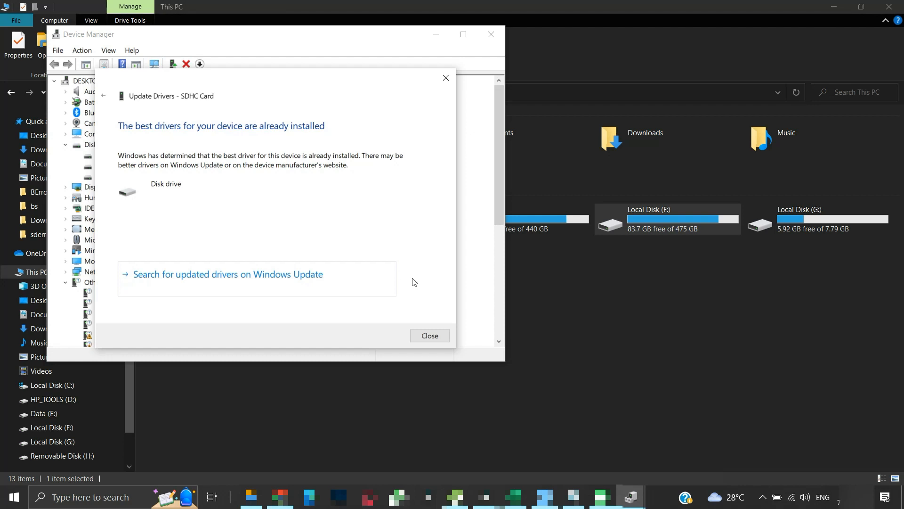
left_click(430, 335)
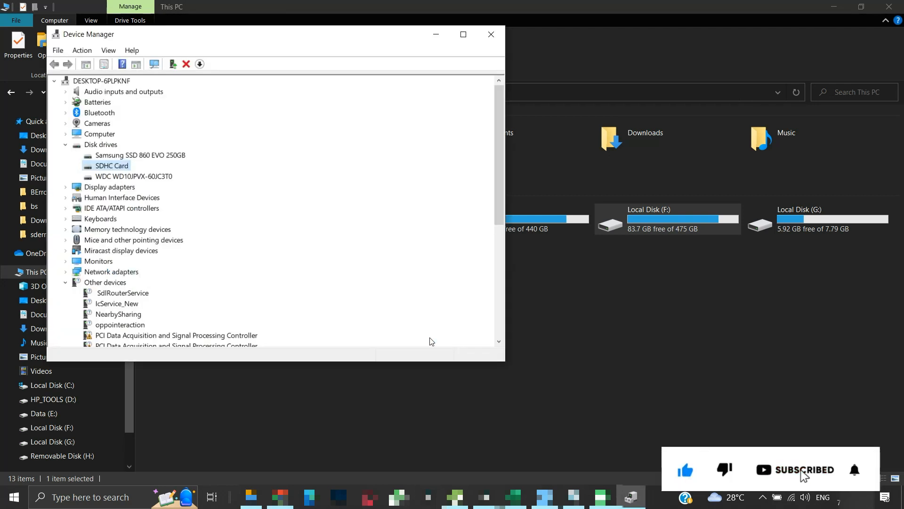